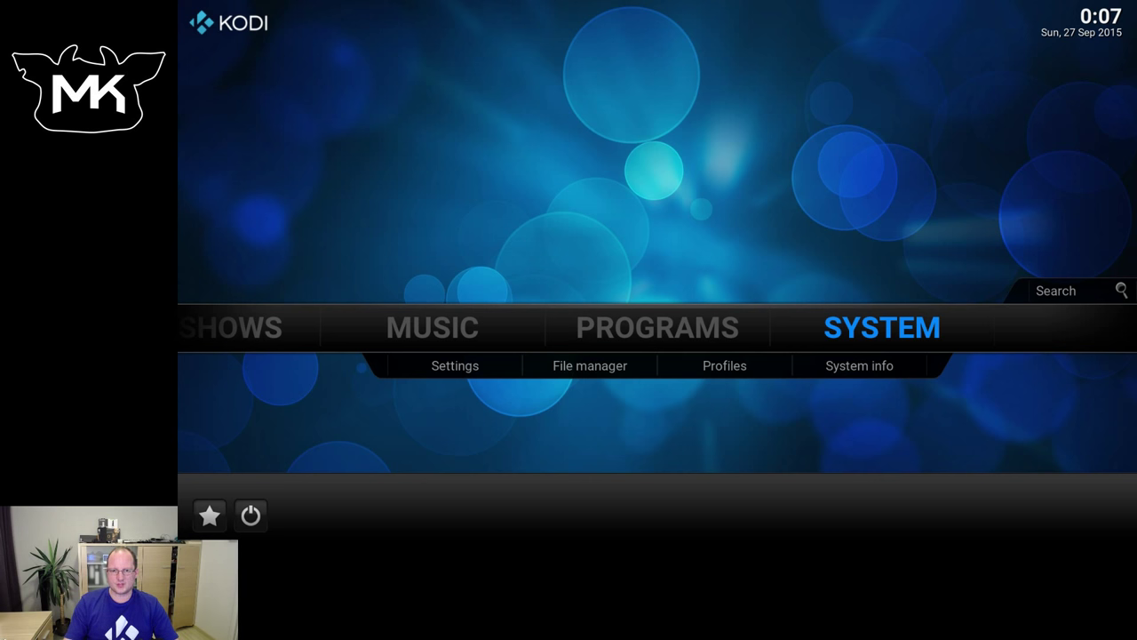
In Appearance settings, set GUI sounds to Rapier, then to Confluence UI Sounds
left_click(455, 365)
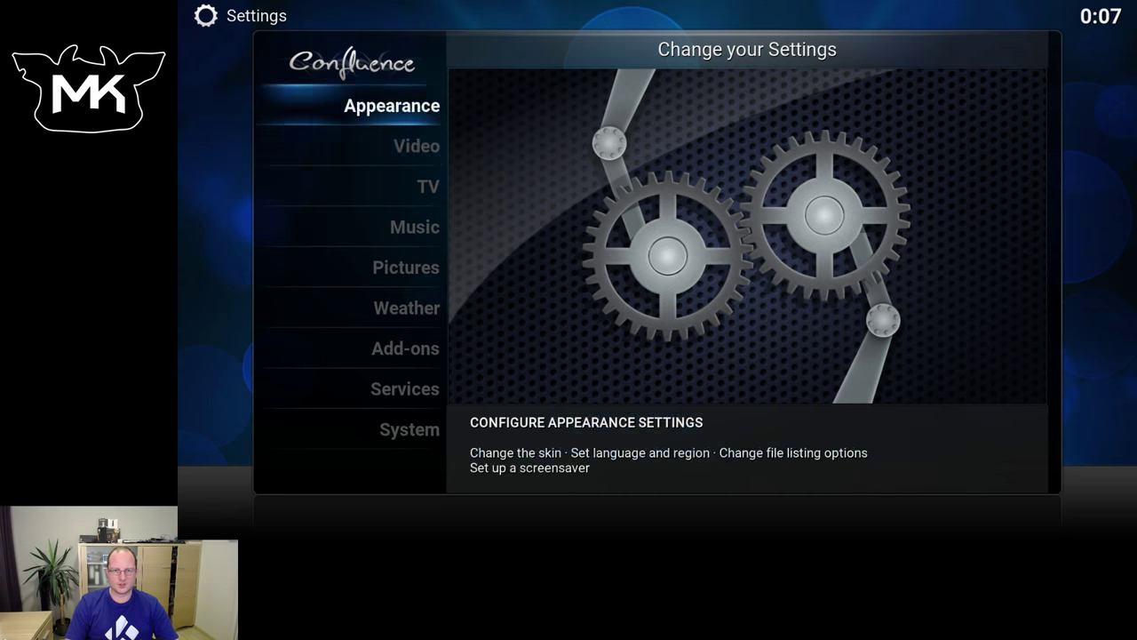
left_click(392, 106)
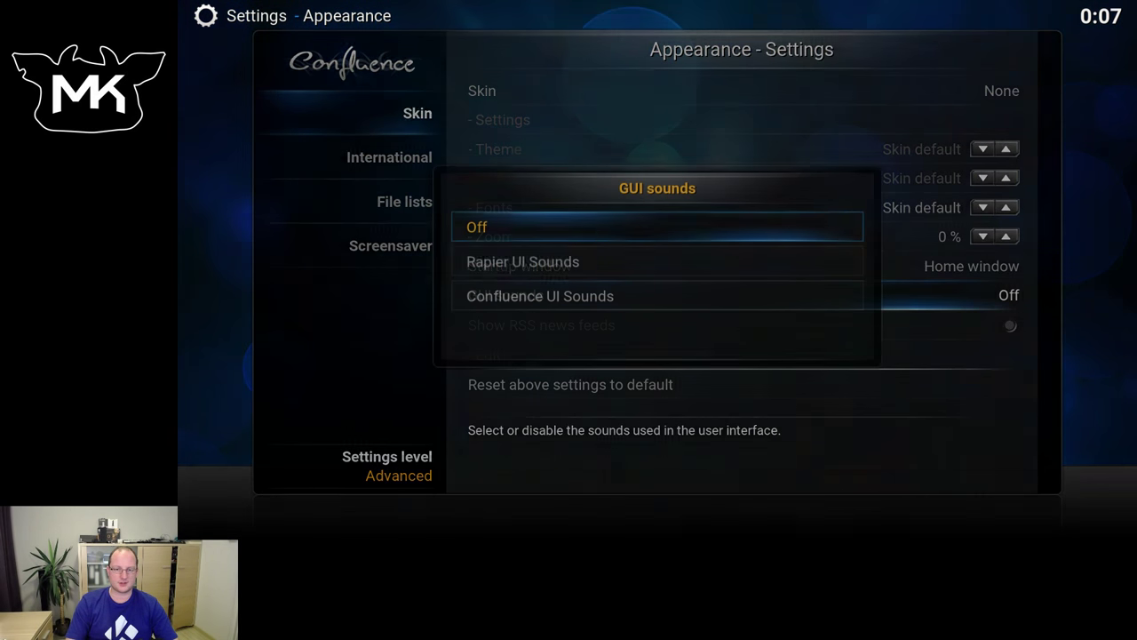
left_click(540, 296)
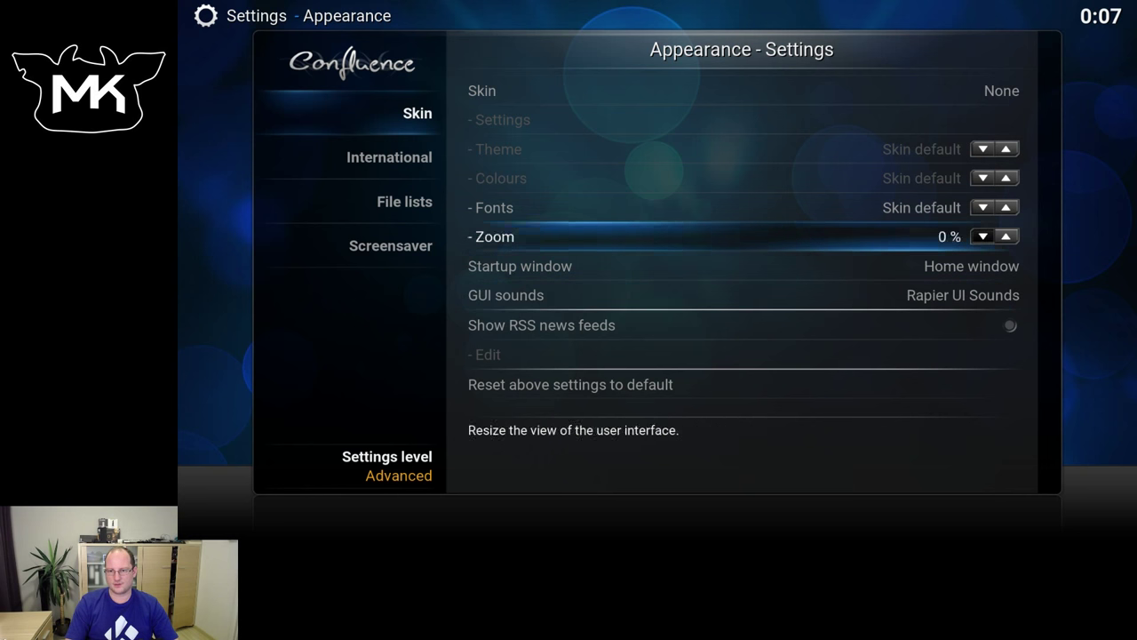
left_click(506, 295)
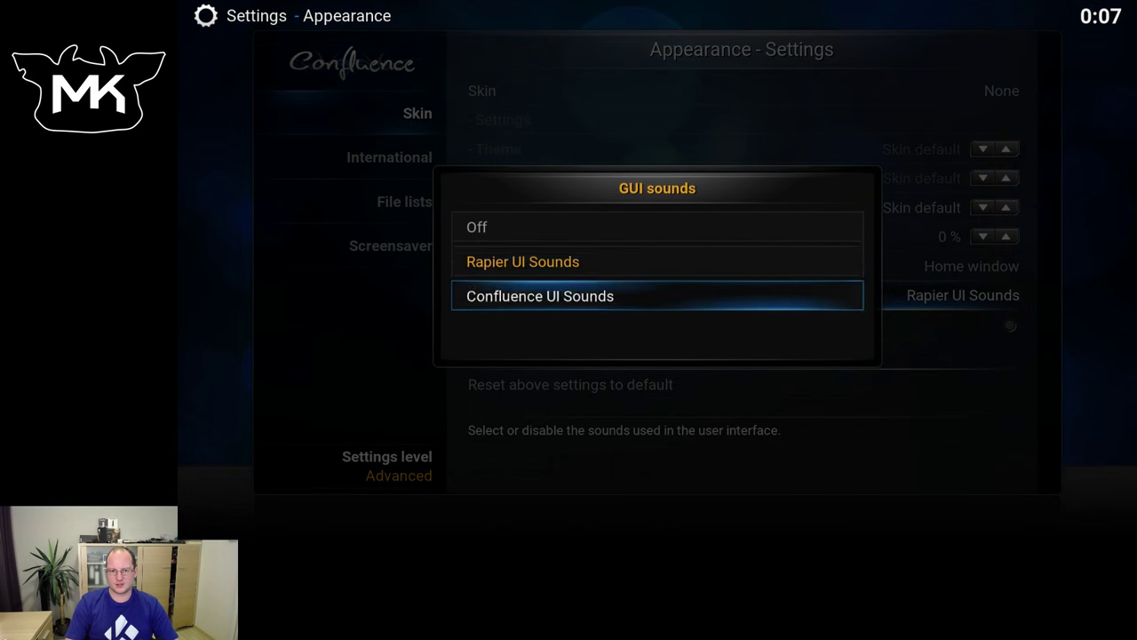
left_click(539, 296)
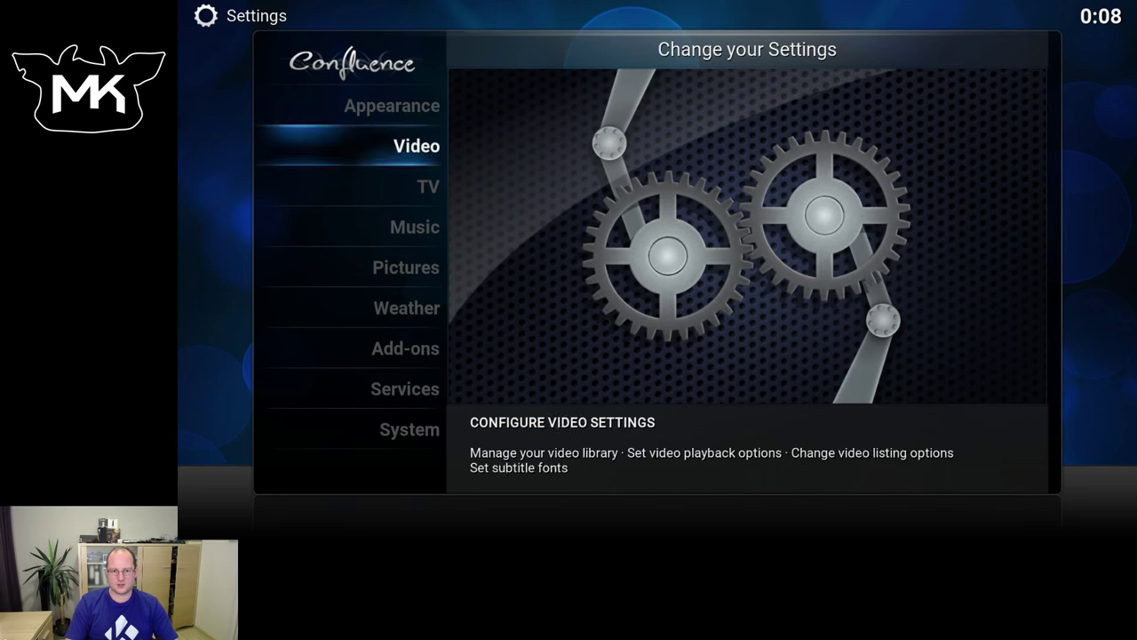
Install AppTV UI Sounds from the Kodi repository's GUI sounds category
left_click(406, 348)
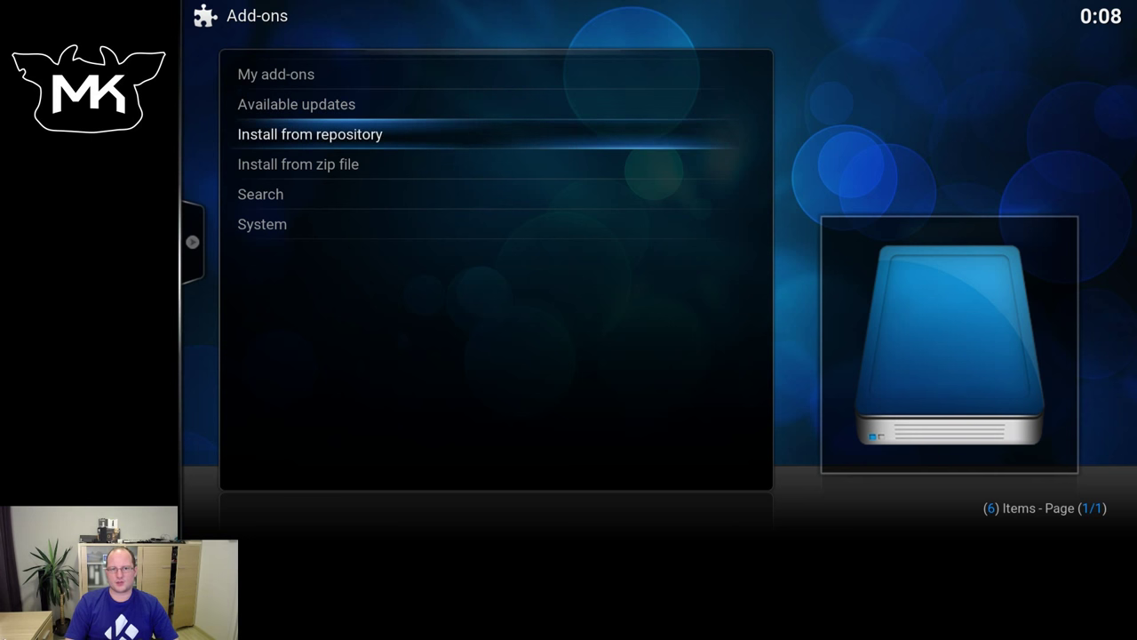
left_click(310, 134)
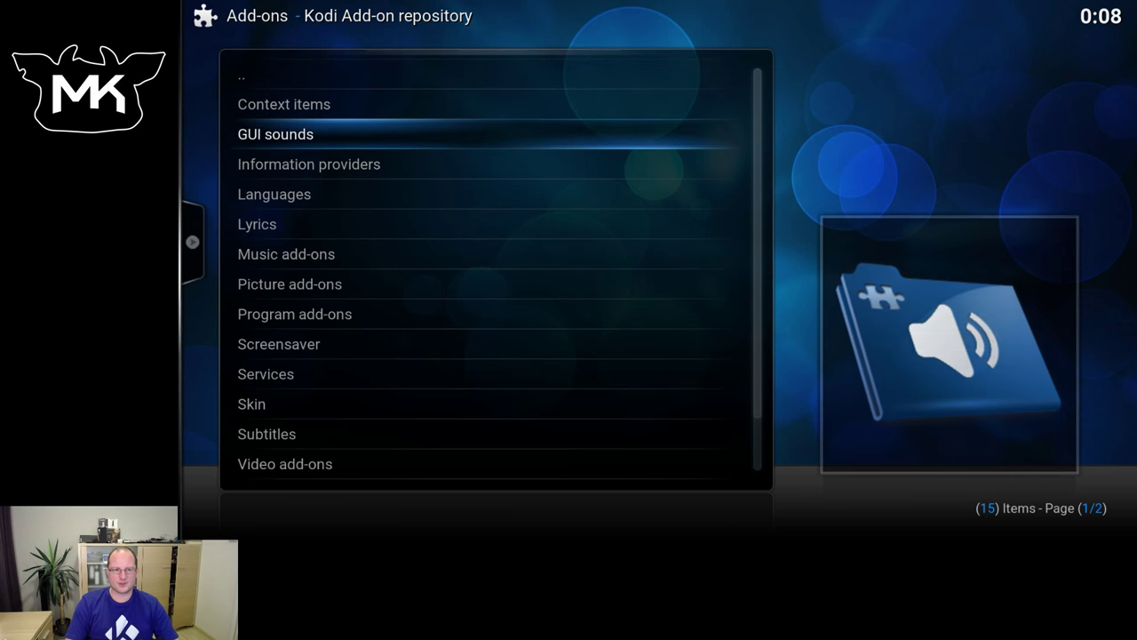
left_click(275, 134)
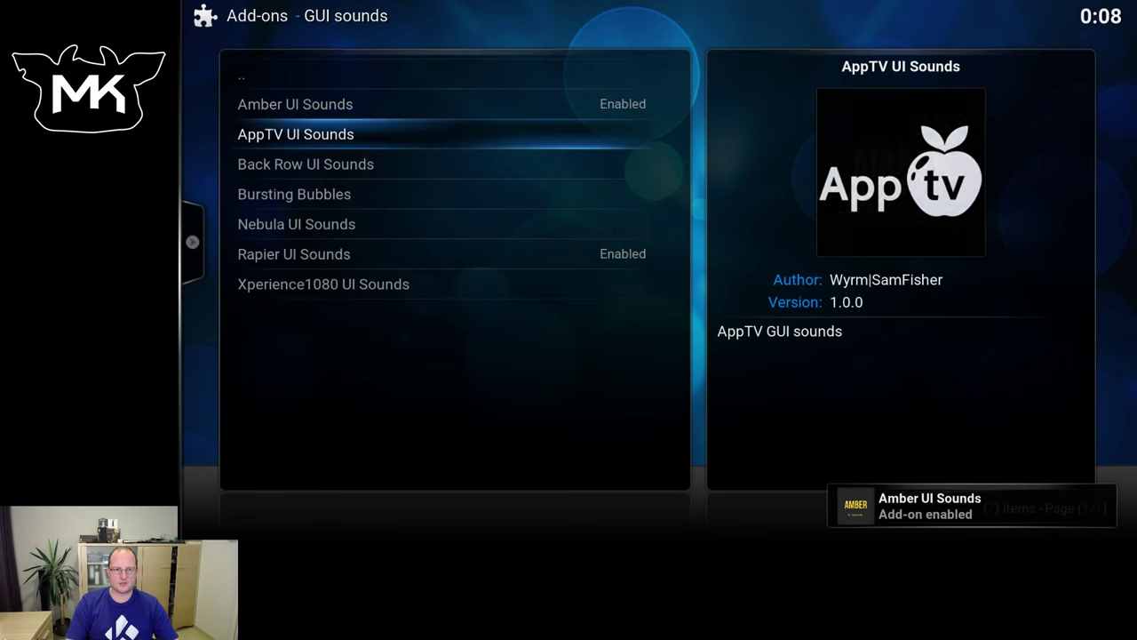
left_click(296, 135)
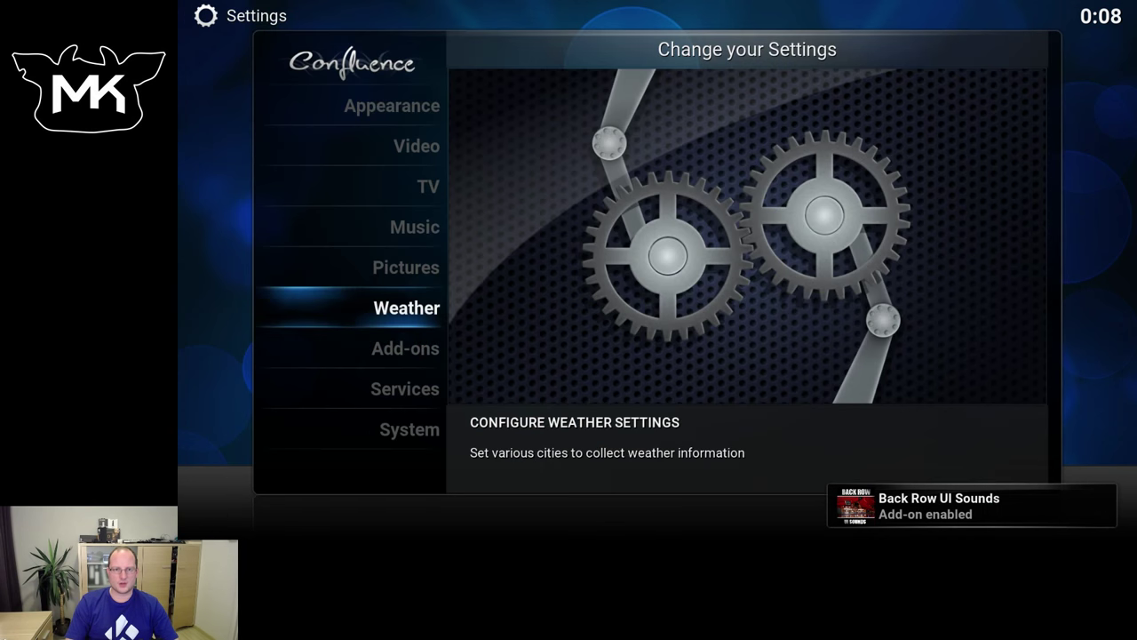
Try Amber UI Sounds, then AppTV UI Sounds, as the interface sounds
left_click(391, 106)
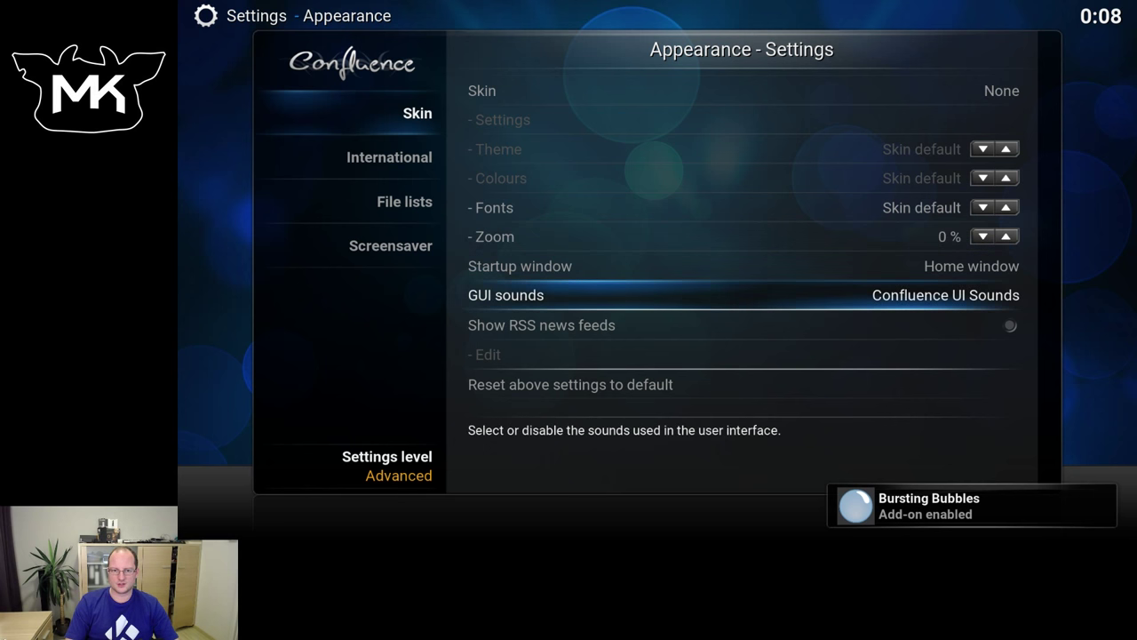
left_click(506, 295)
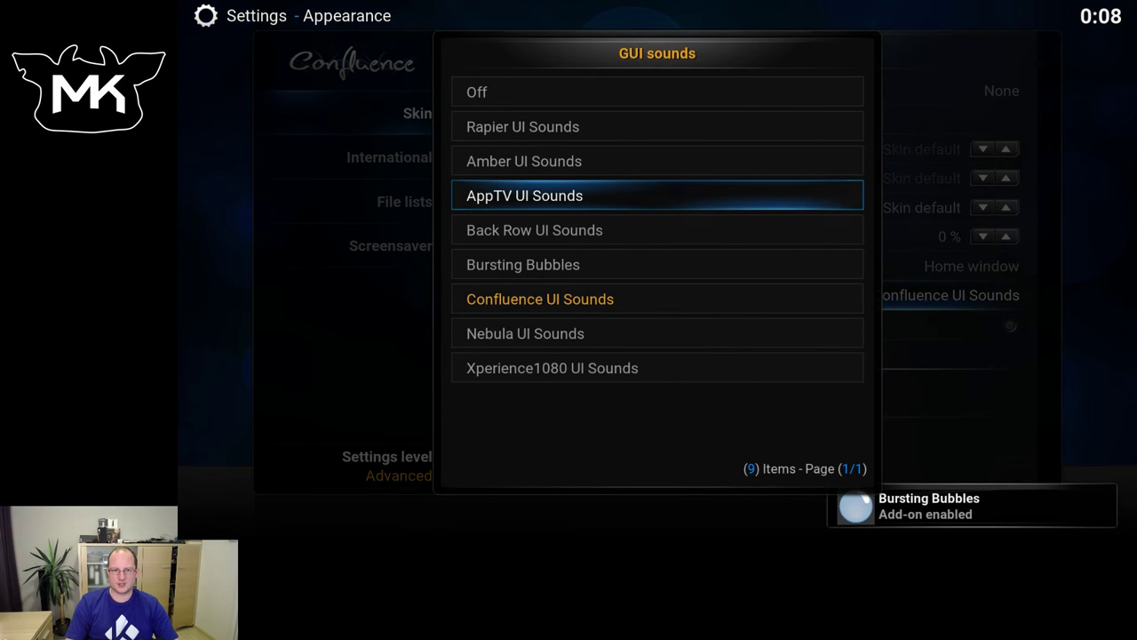
left_click(523, 161)
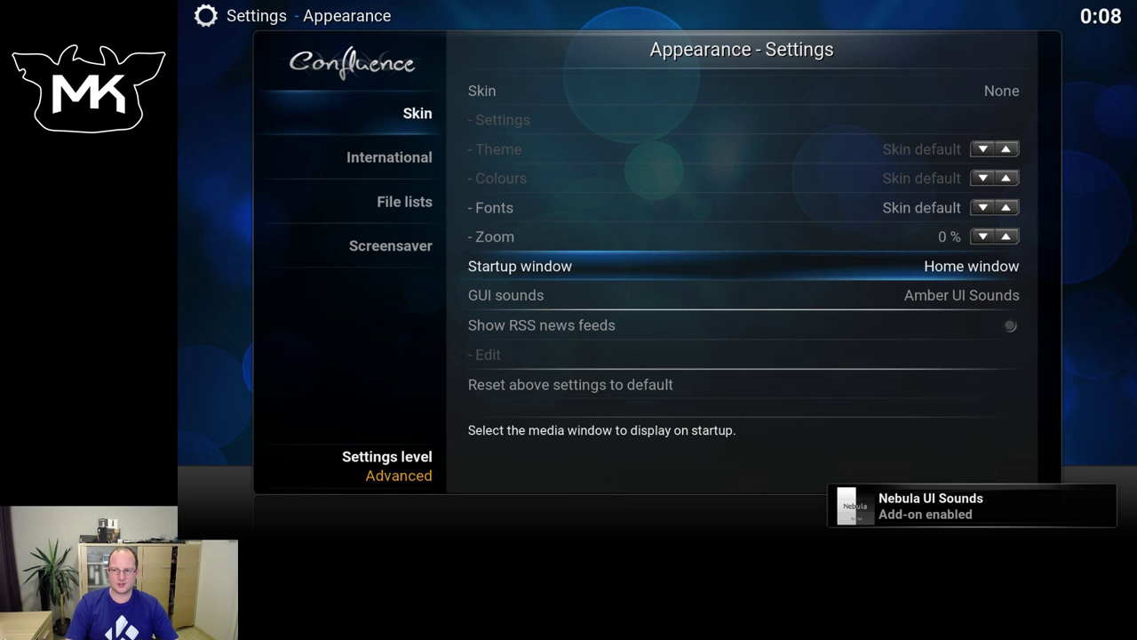
left_click(505, 295)
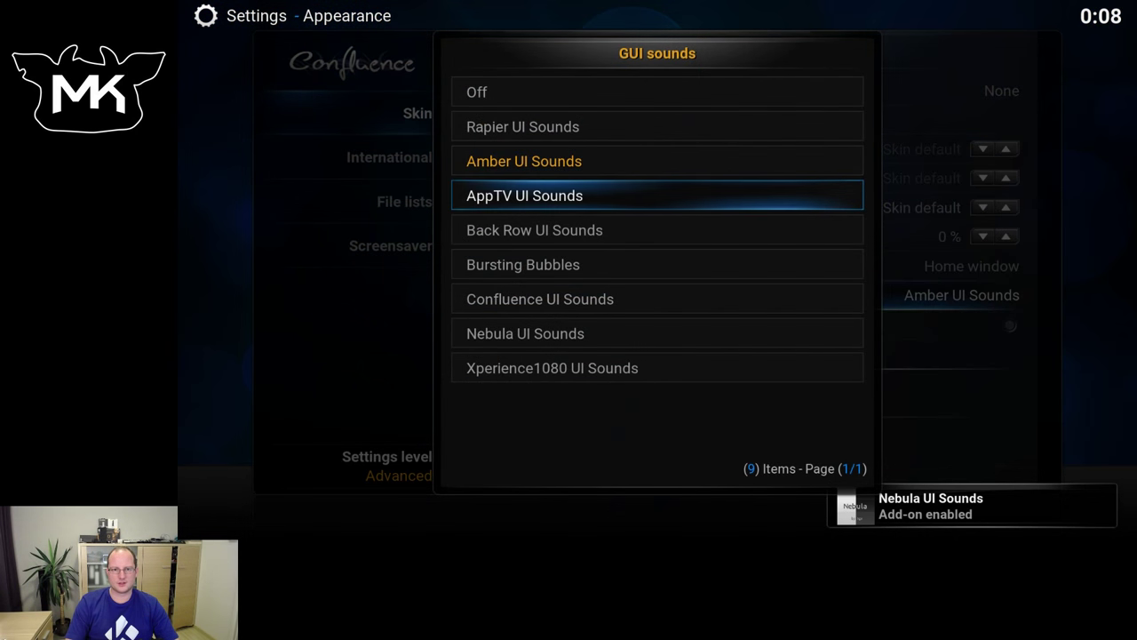
left_click(524, 195)
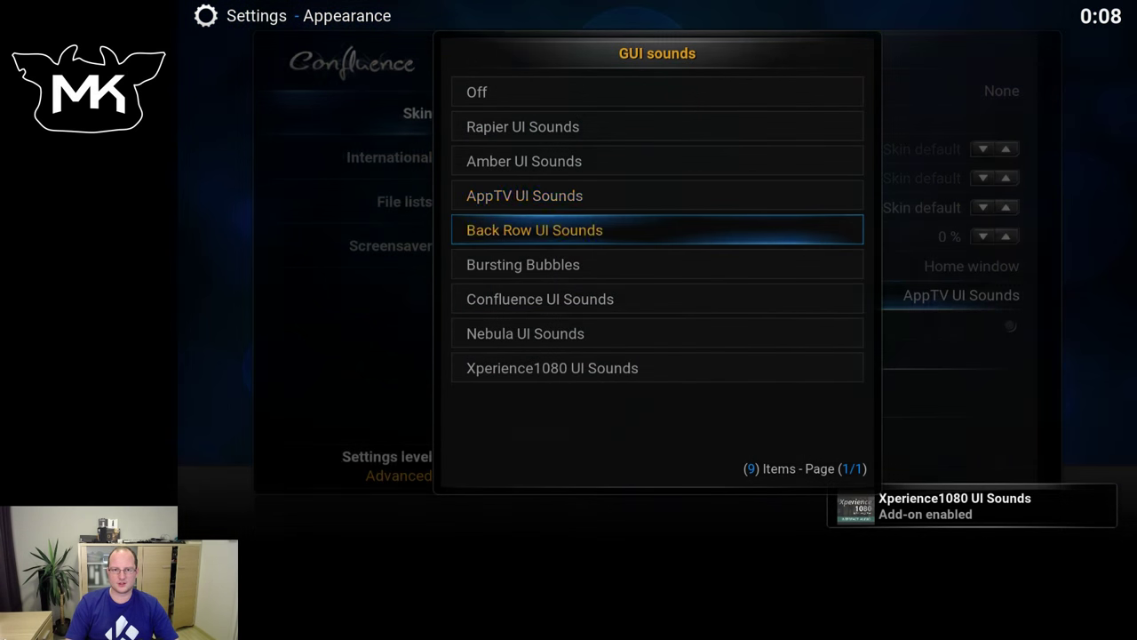
Try further sound sets, settle on Nebula UI Sounds, and return home
left_click(534, 229)
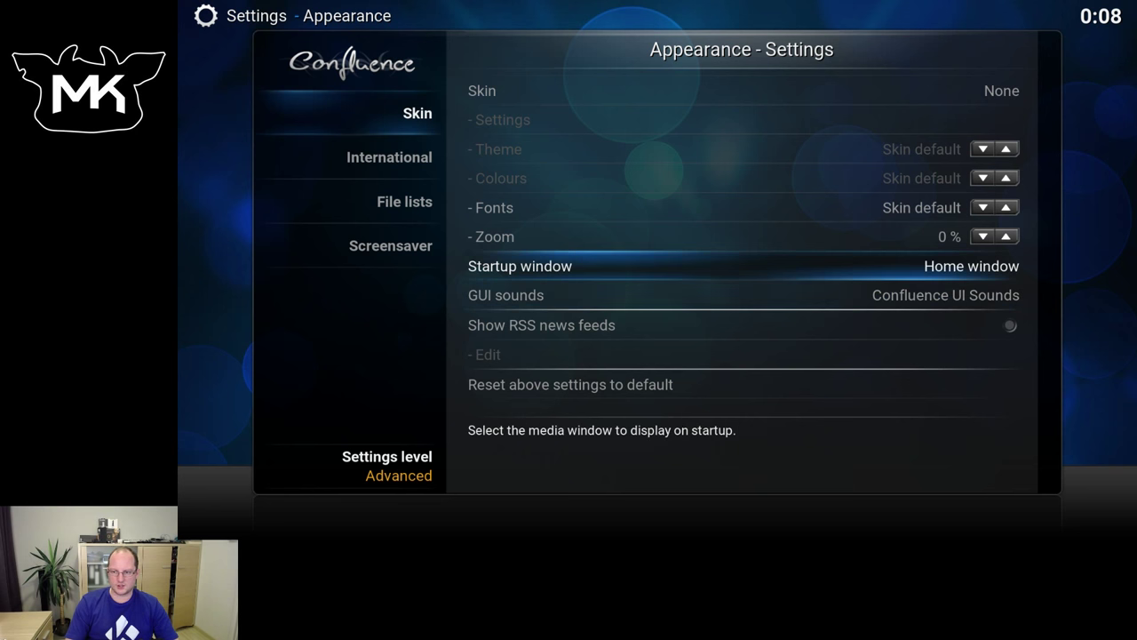
left_click(506, 295)
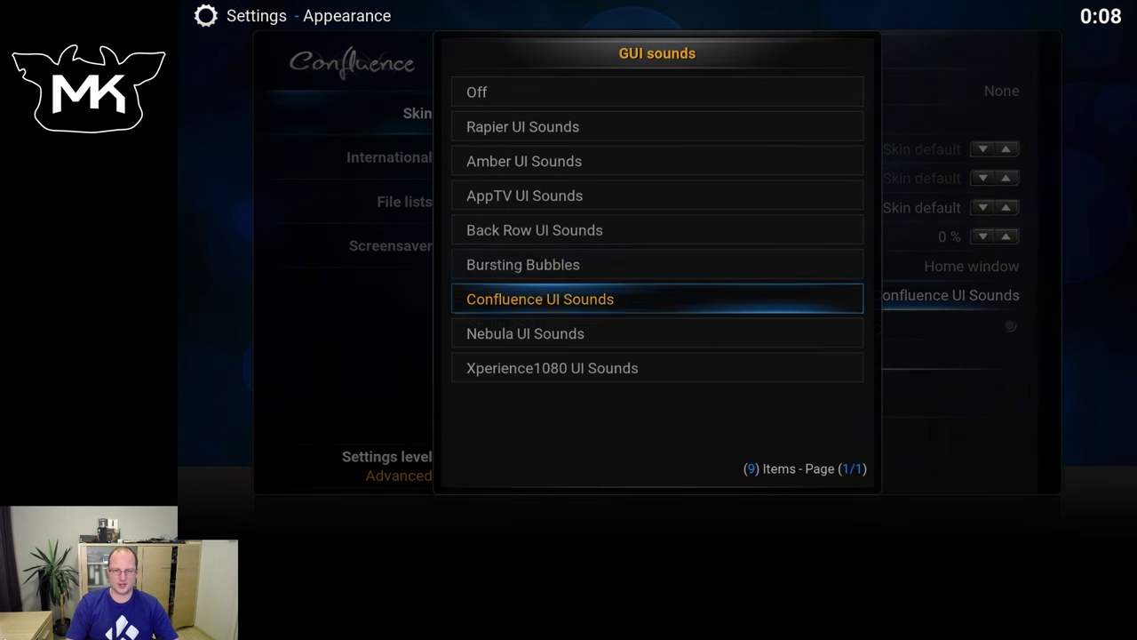
key("Down")
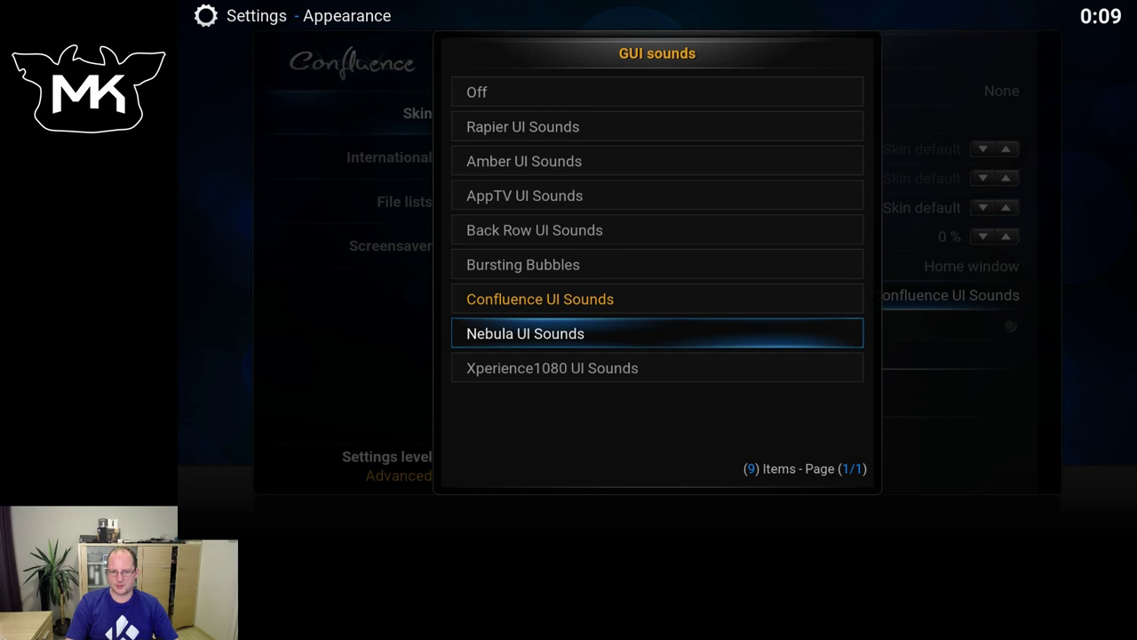
left_click(525, 333)
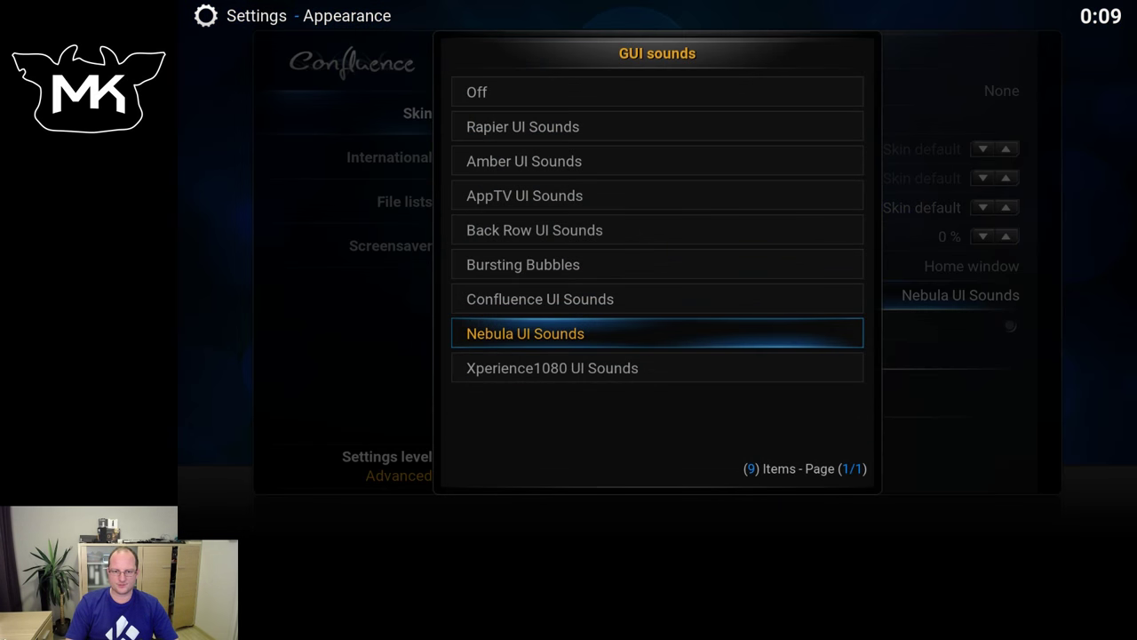
left_click(525, 333)
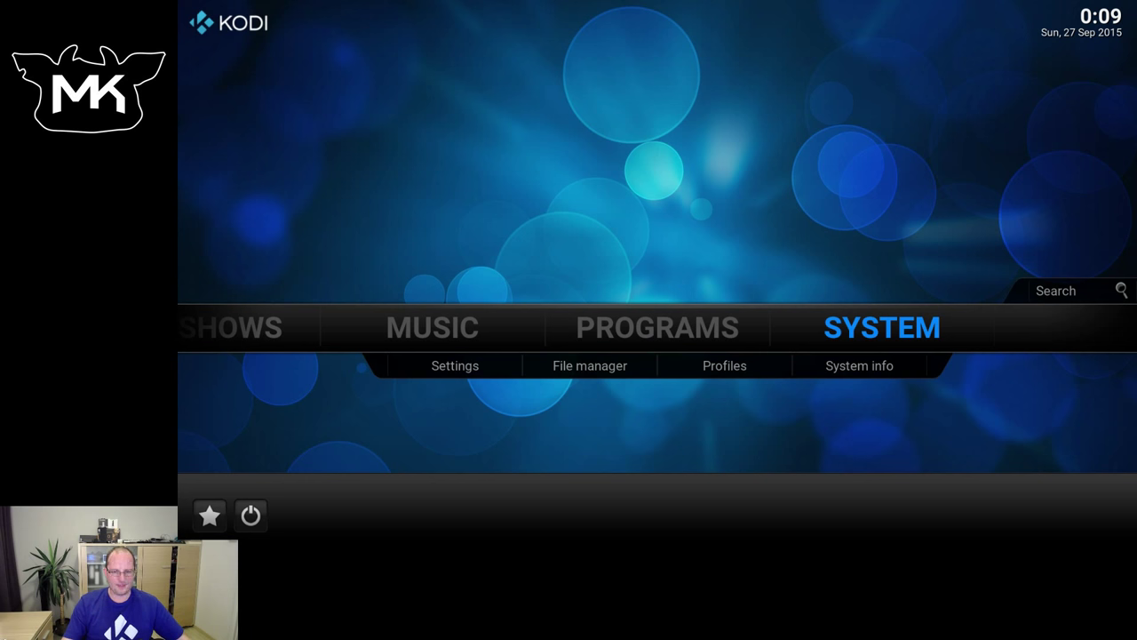
mouse_move(251, 515)
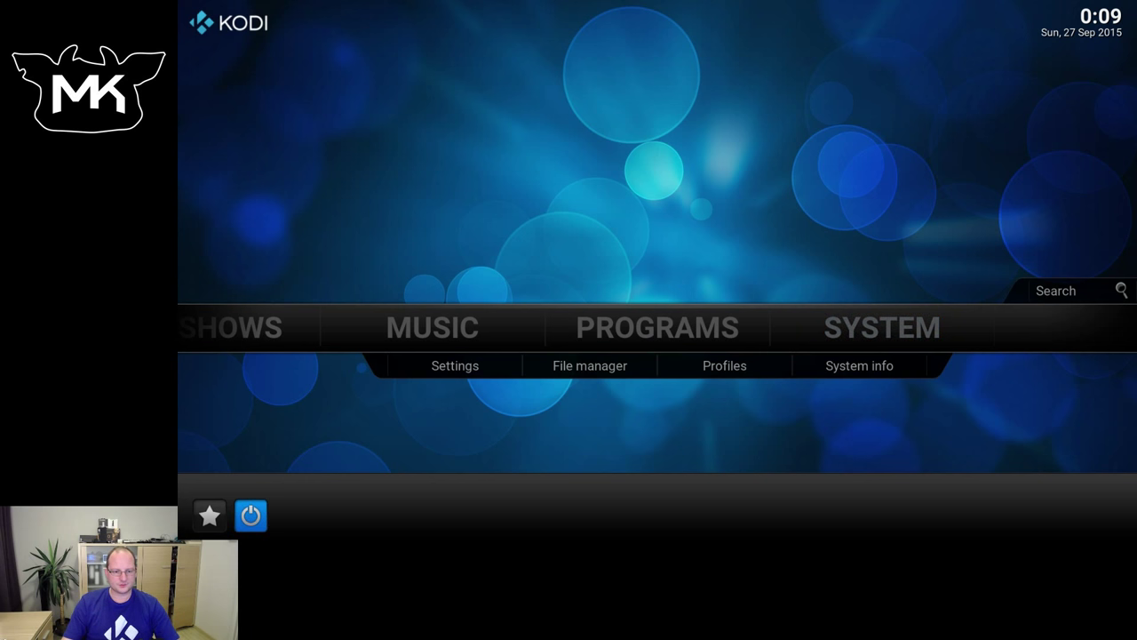
Exit Kodi to the desktop and relaunch it from the taskbar
left_click(250, 515)
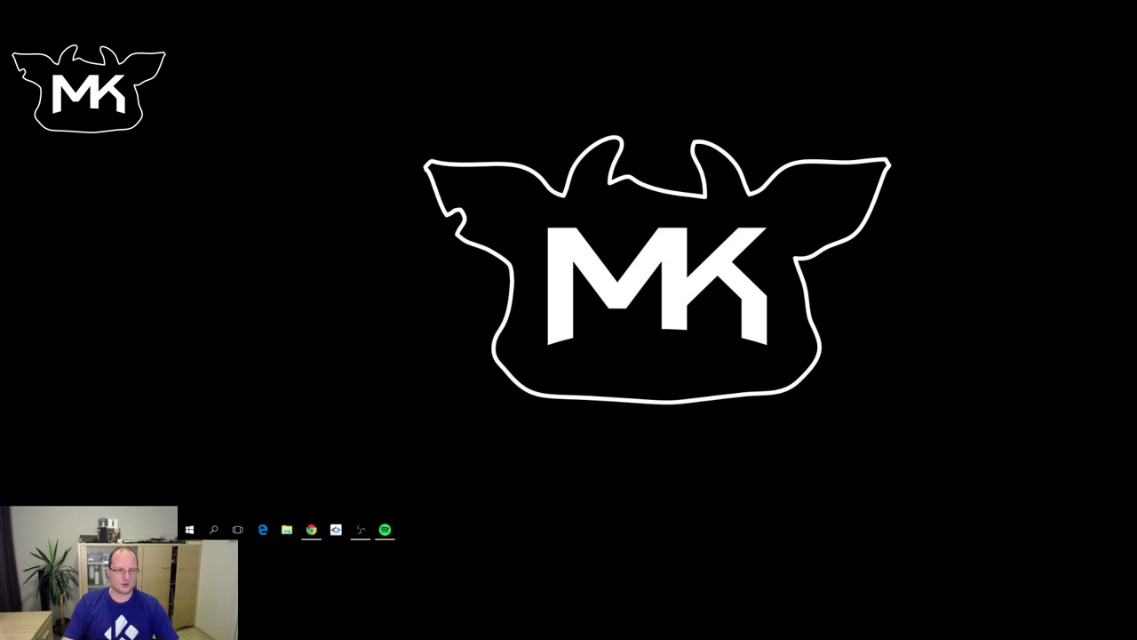
left_click(410, 529)
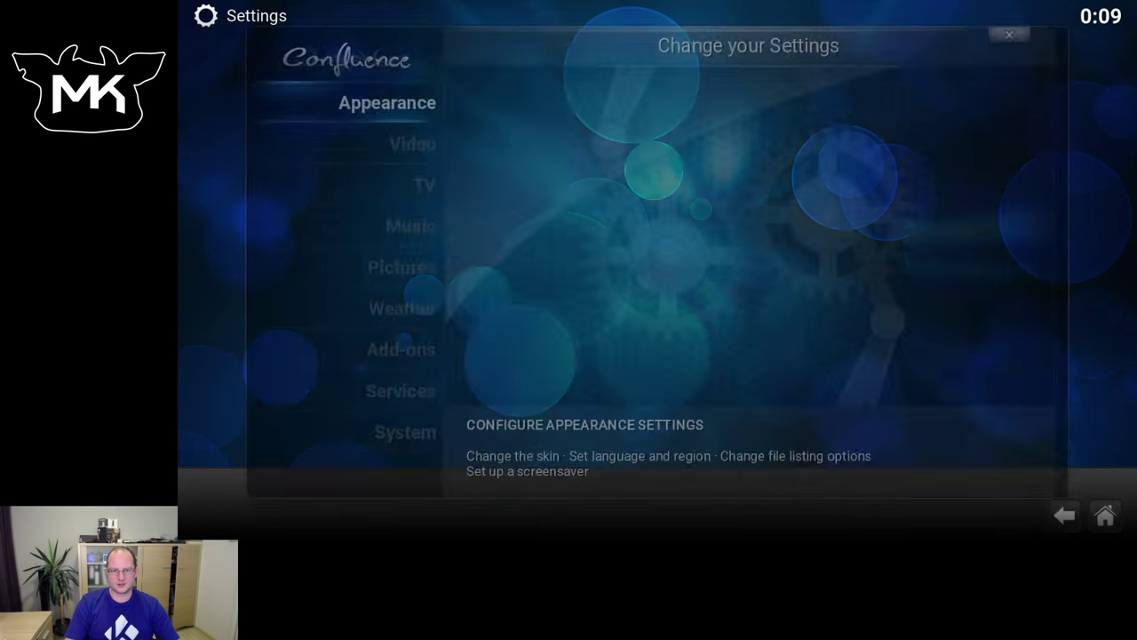
Open the GUI sounds list, use Get more, then reach the add-ons manager
left_click(387, 102)
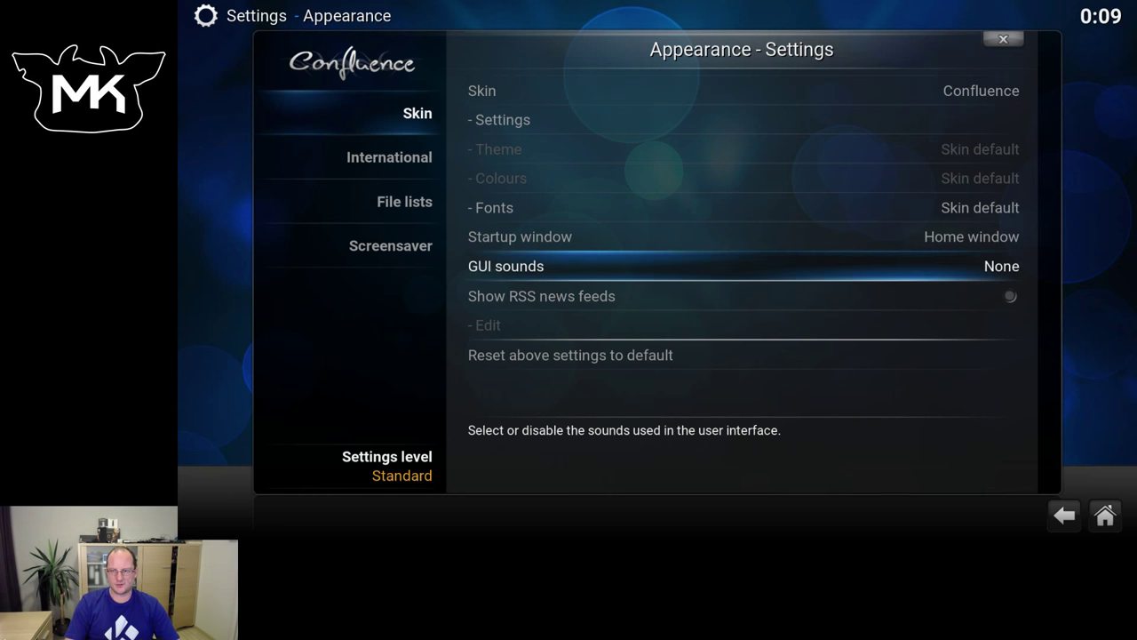
left_click(506, 265)
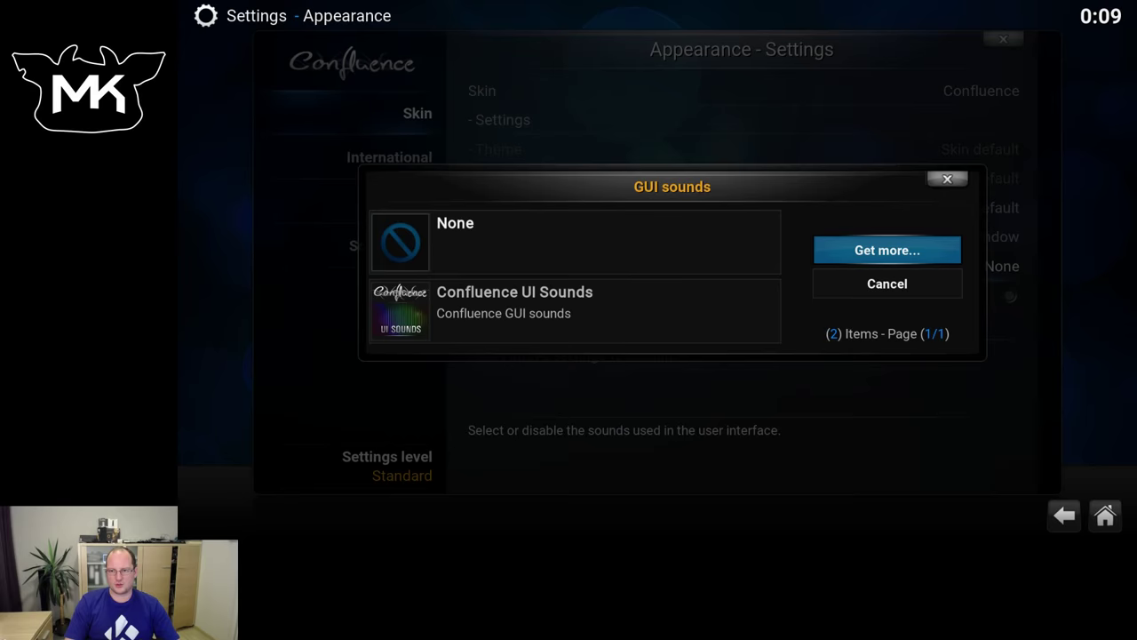
left_click(887, 250)
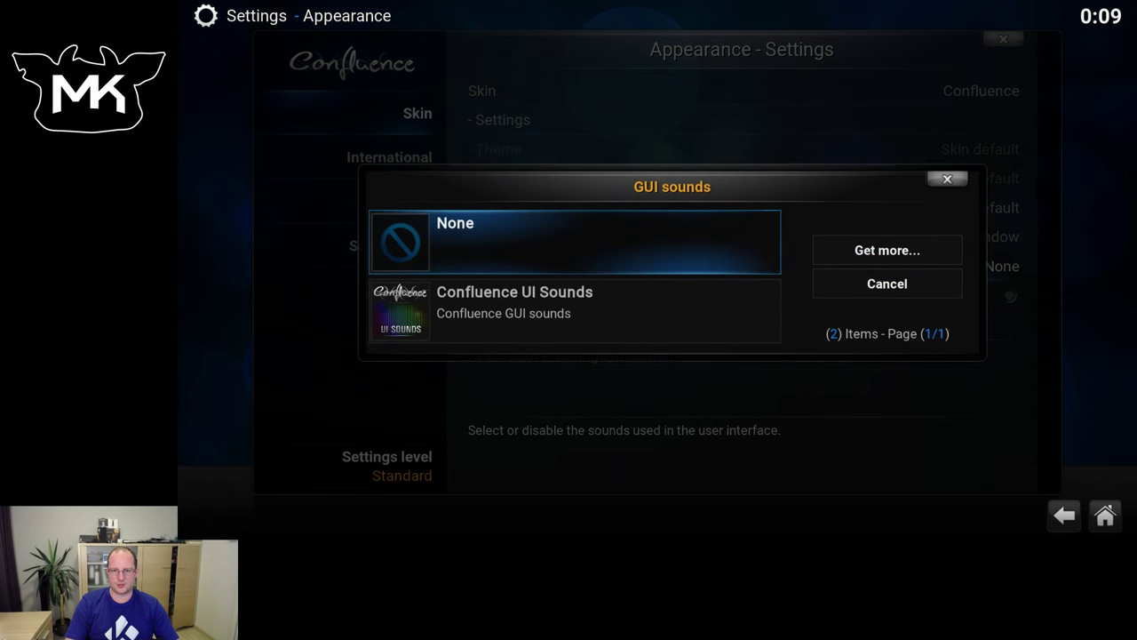
left_click(886, 250)
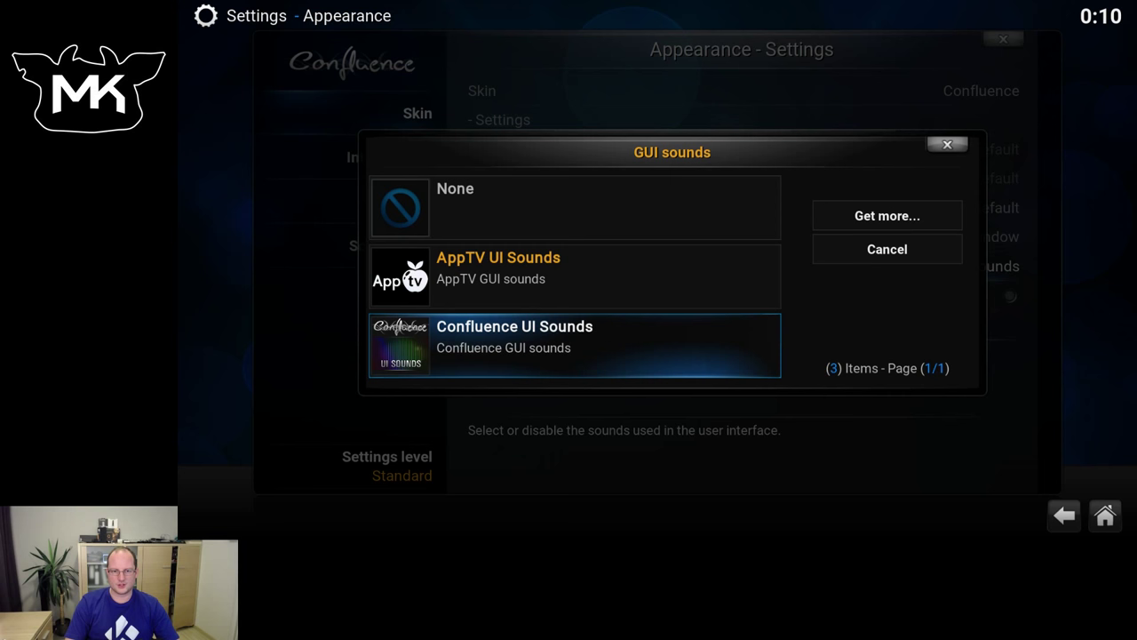
left_click(499, 266)
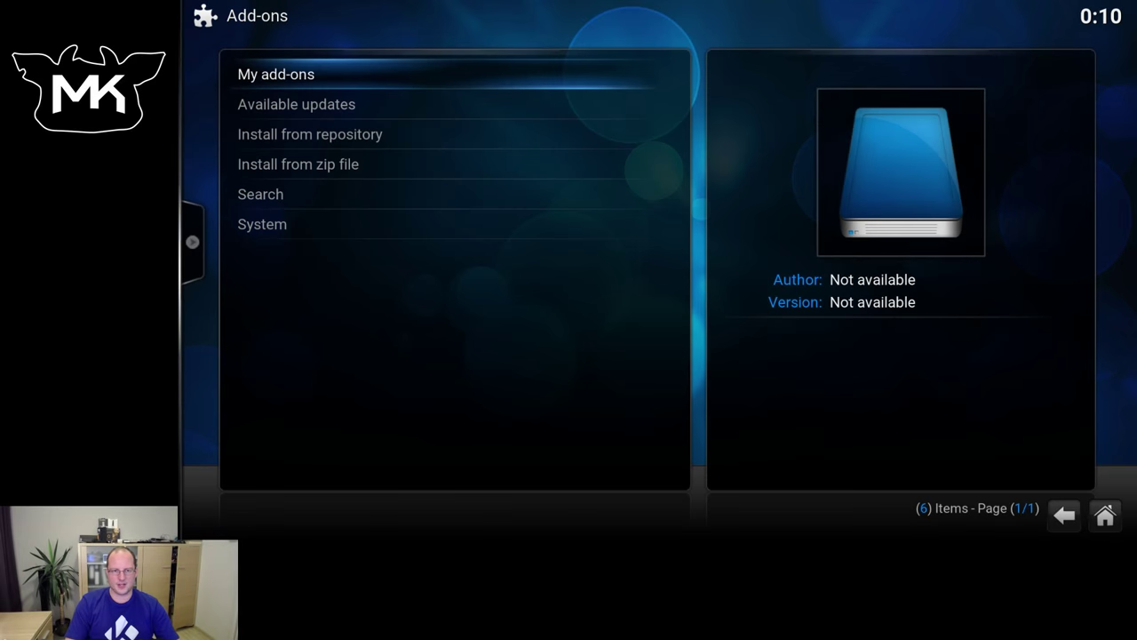
Browse the Kodi repository's Look and feel > GUI sounds add-ons
left_click(310, 135)
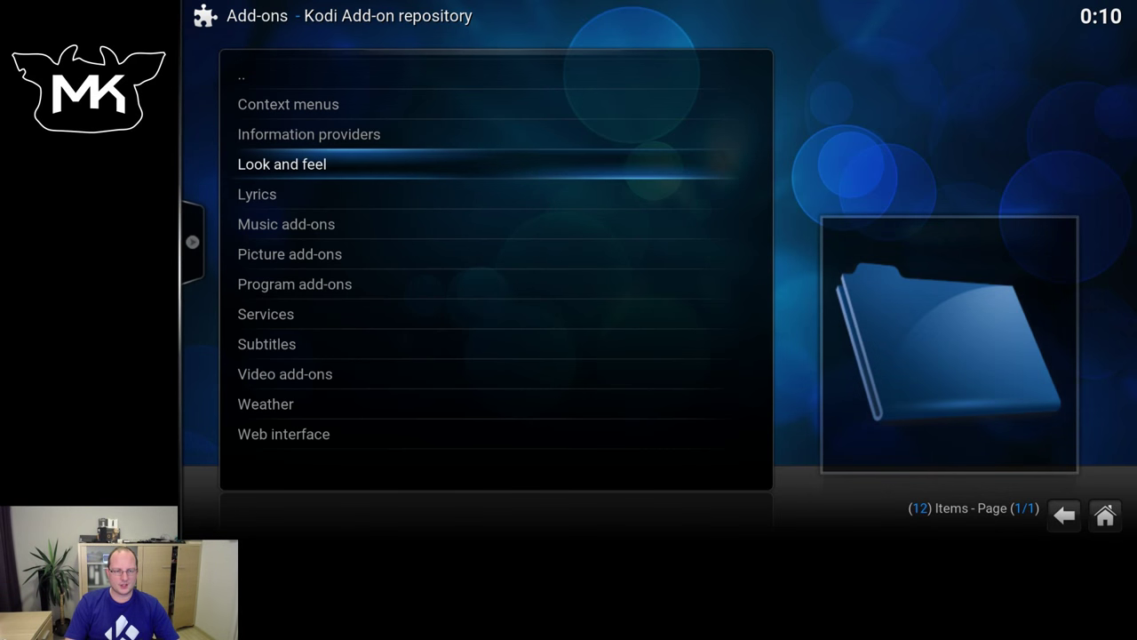
left_click(282, 164)
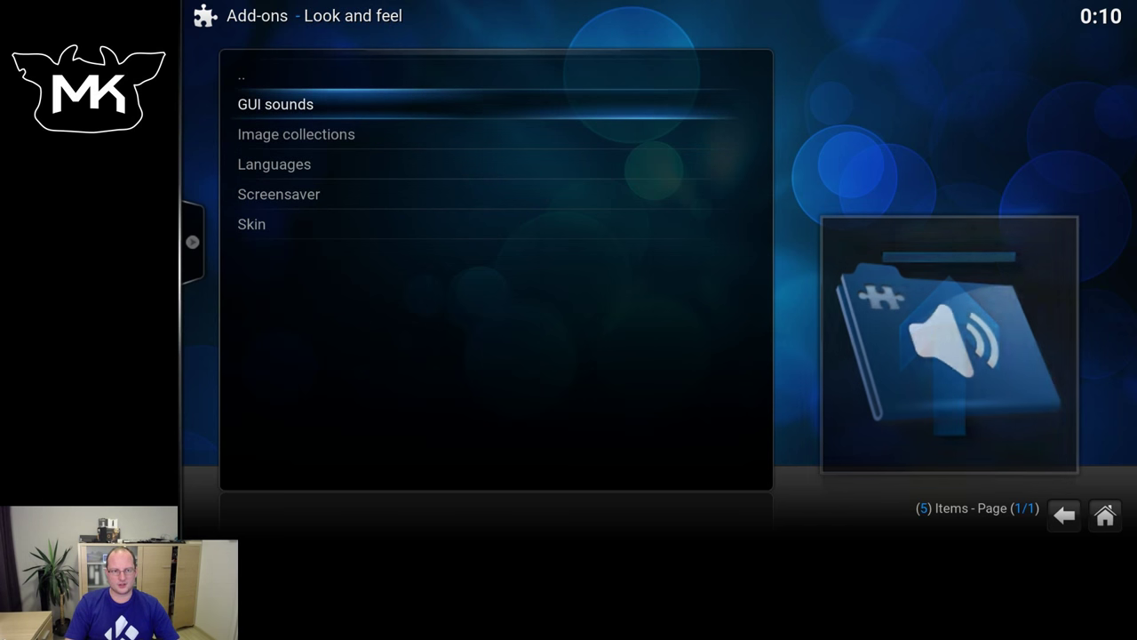
left_click(275, 104)
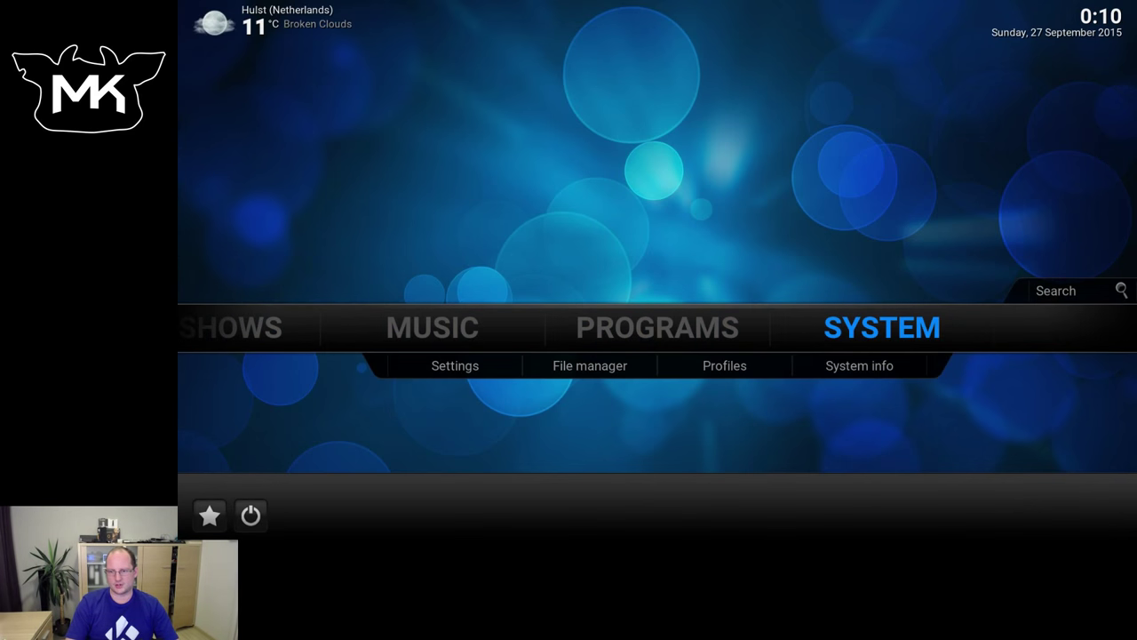
Open Appearance settings and list the GUI sounds options, AppTV UI Sounds current
left_click(455, 366)
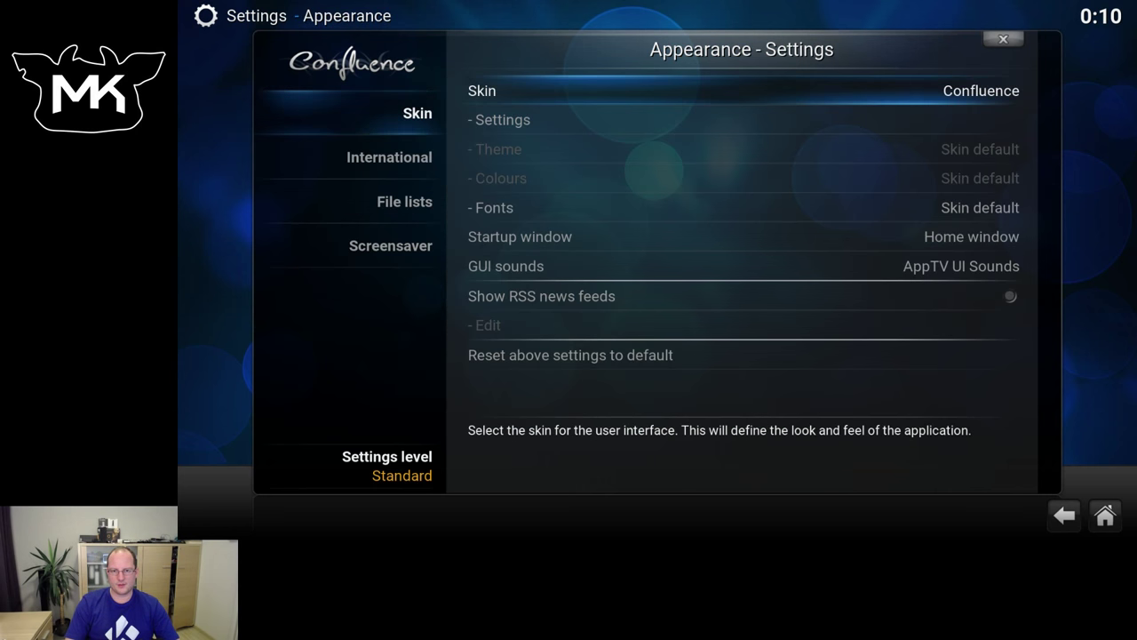
left_click(506, 266)
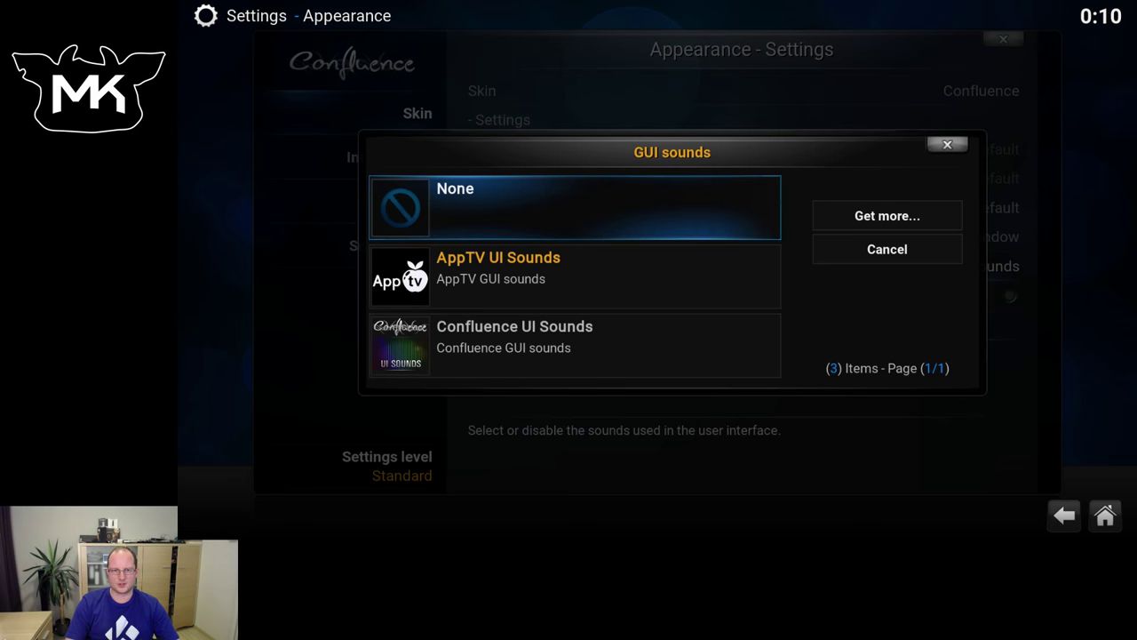